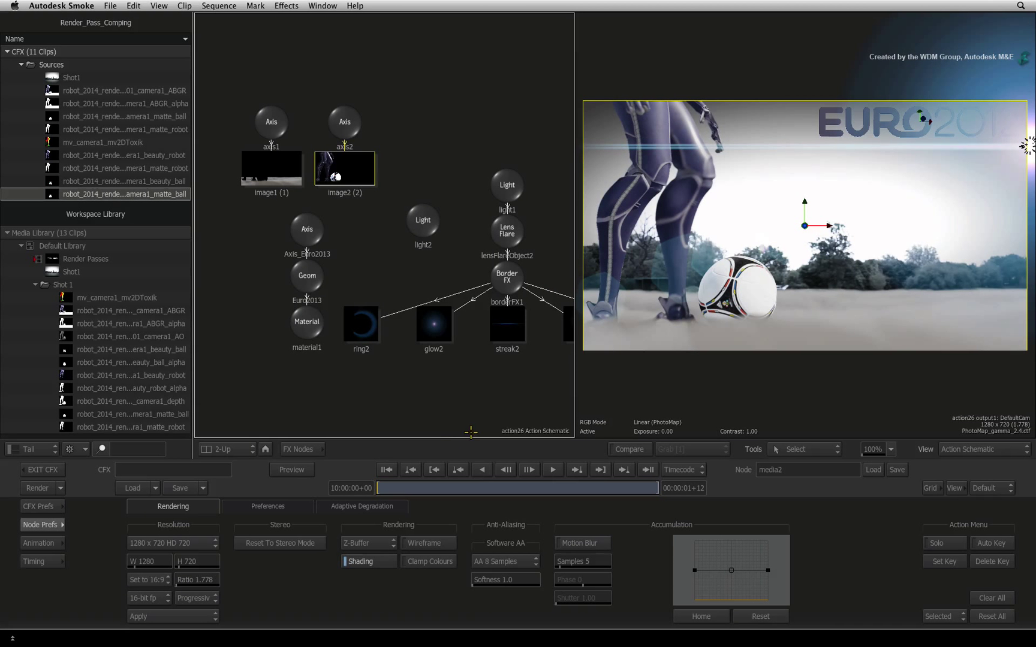
Toggle from the robot composite's Action schematic to the ConnectFX node tree with Ctrl+Esc.
key("ctrl+esc")
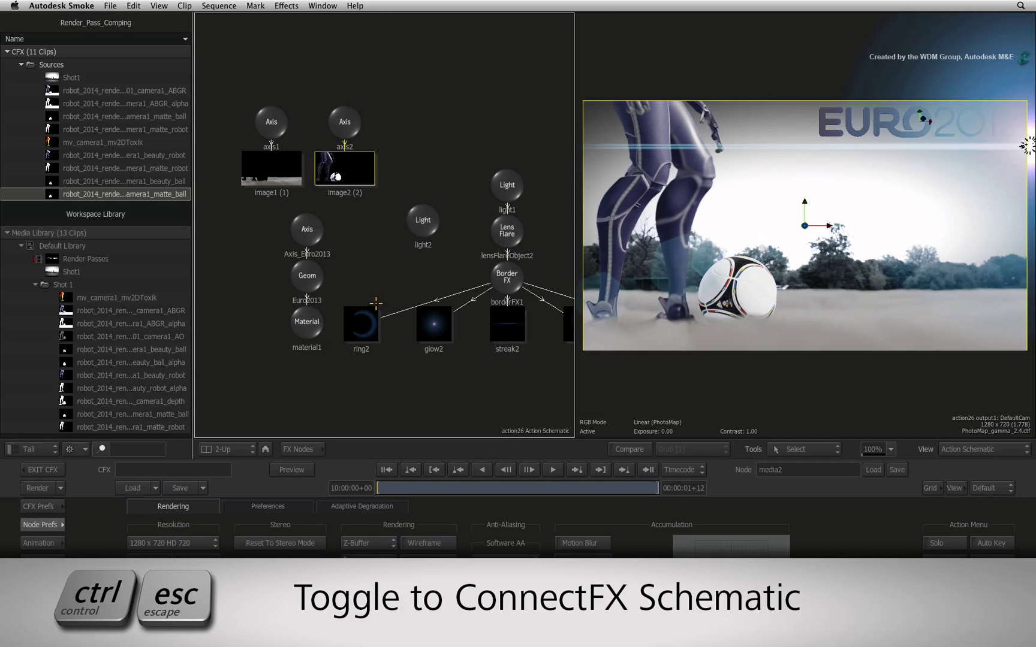
mouse_move(378, 270)
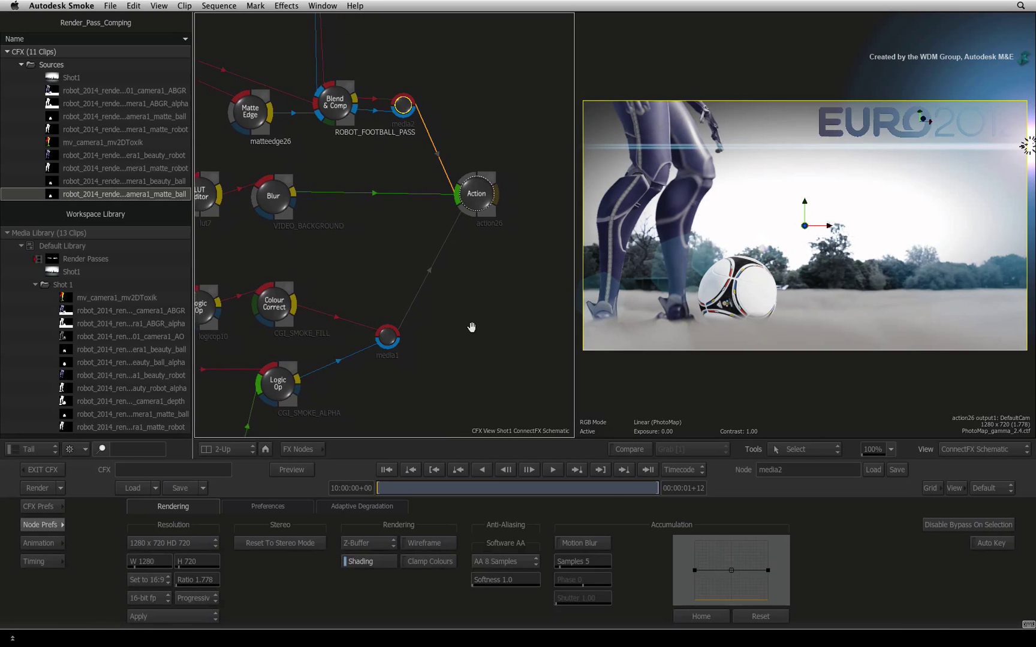
Add a LUT Editor node from the FX Nodes bin and connect action26's output to it.
left_click(297, 449)
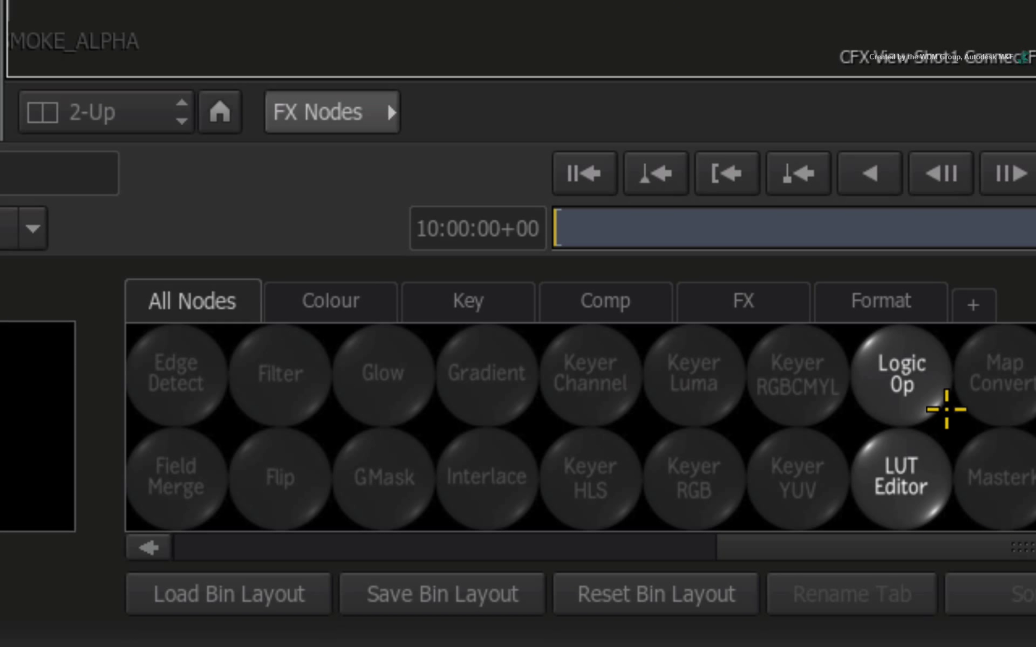
mouse_move(947, 412)
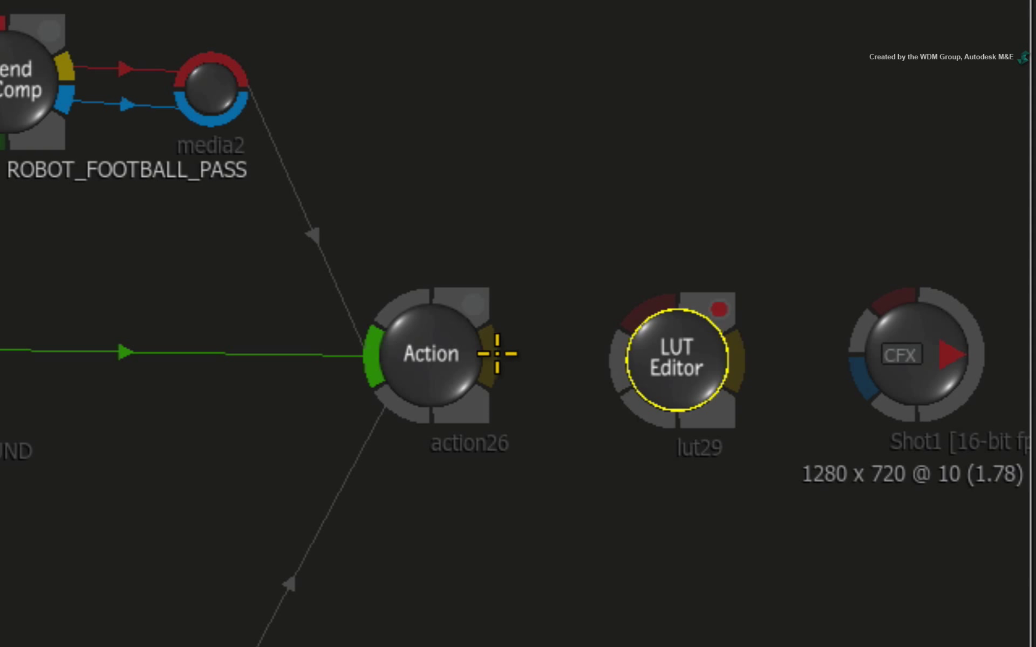
left_click_drag(494, 355, 621, 360)
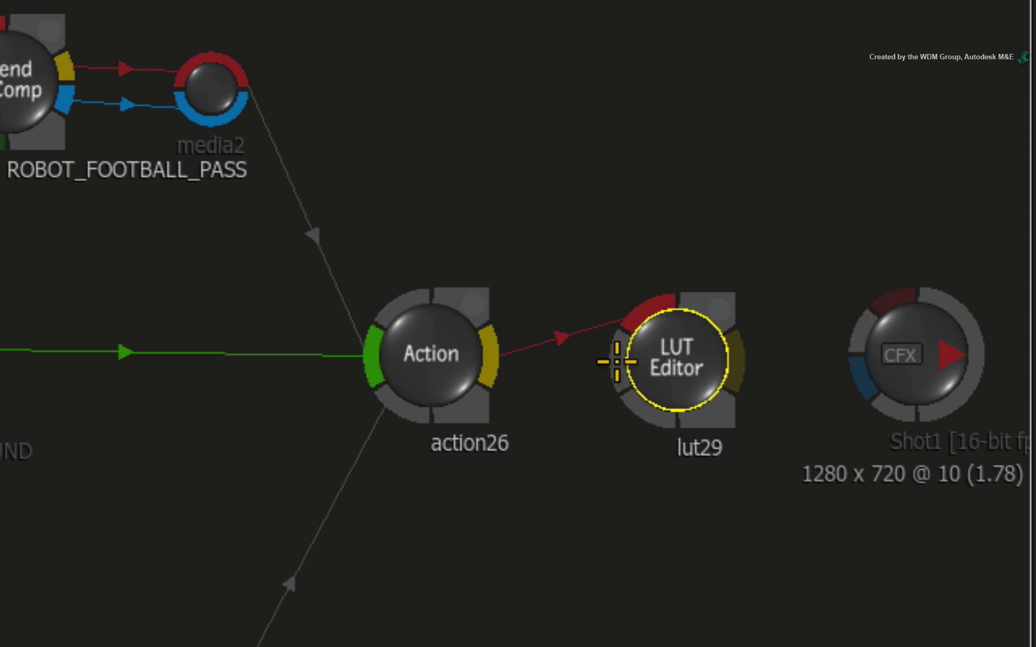
mouse_move(617, 499)
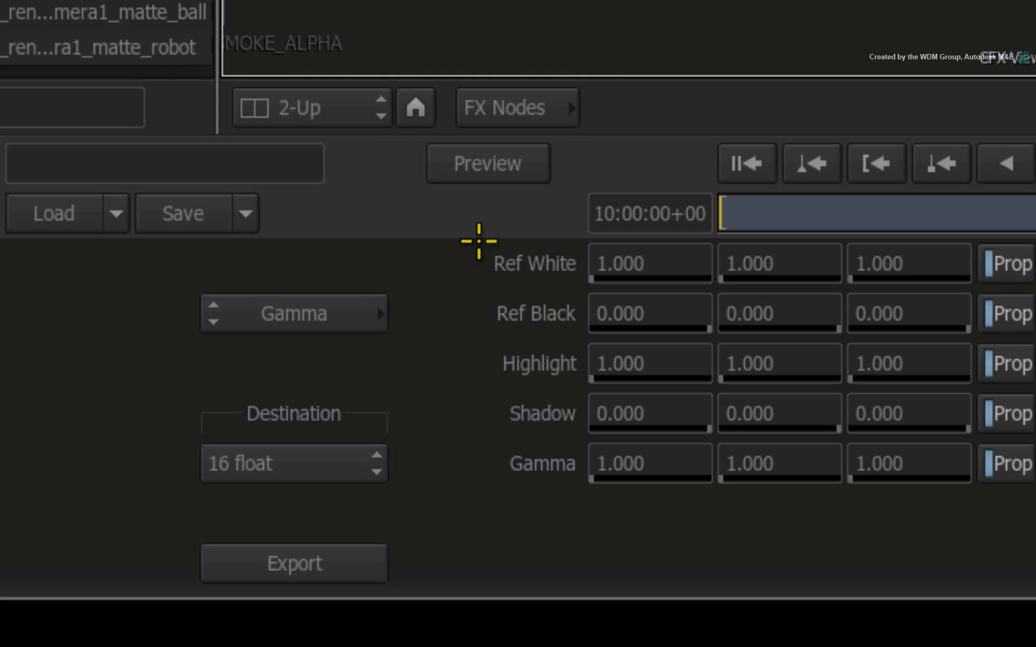
Change the LUT Editor node's mode from Gamma to Colour Transform.
left_click(293, 313)
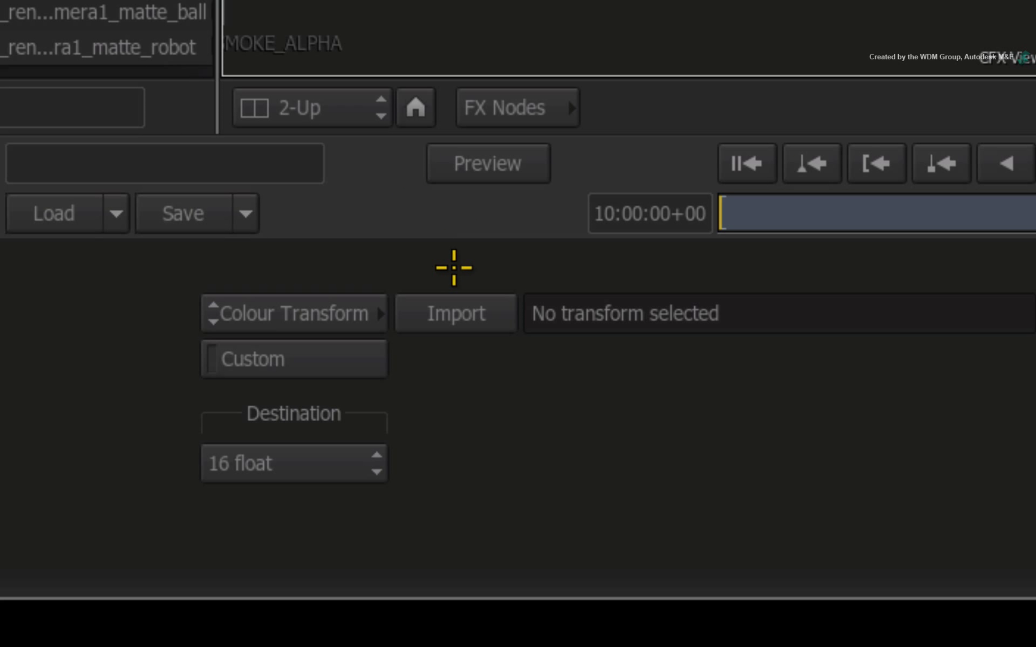
Open the Import Transform browser listing the PhotoMap_gamma_2.4 transform files.
left_click(454, 312)
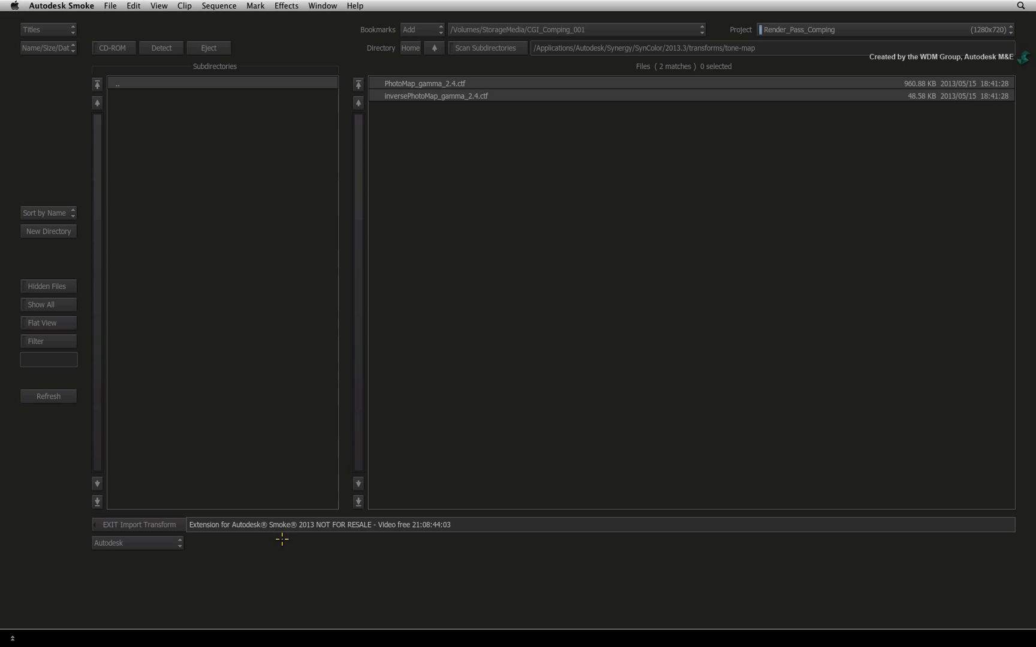
mouse_move(411, 320)
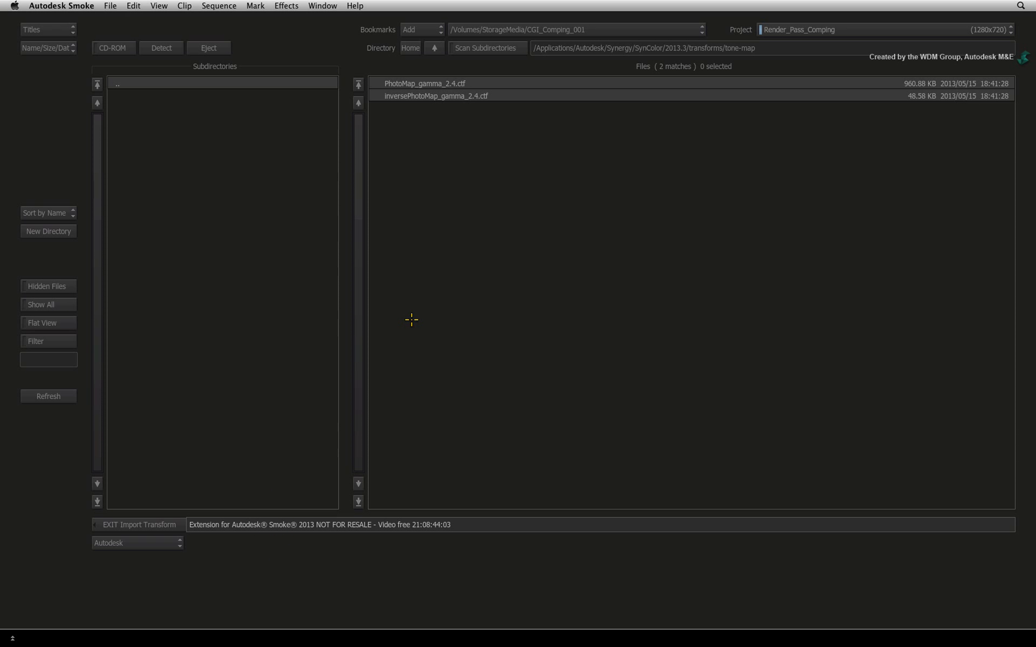
mouse_move(438, 112)
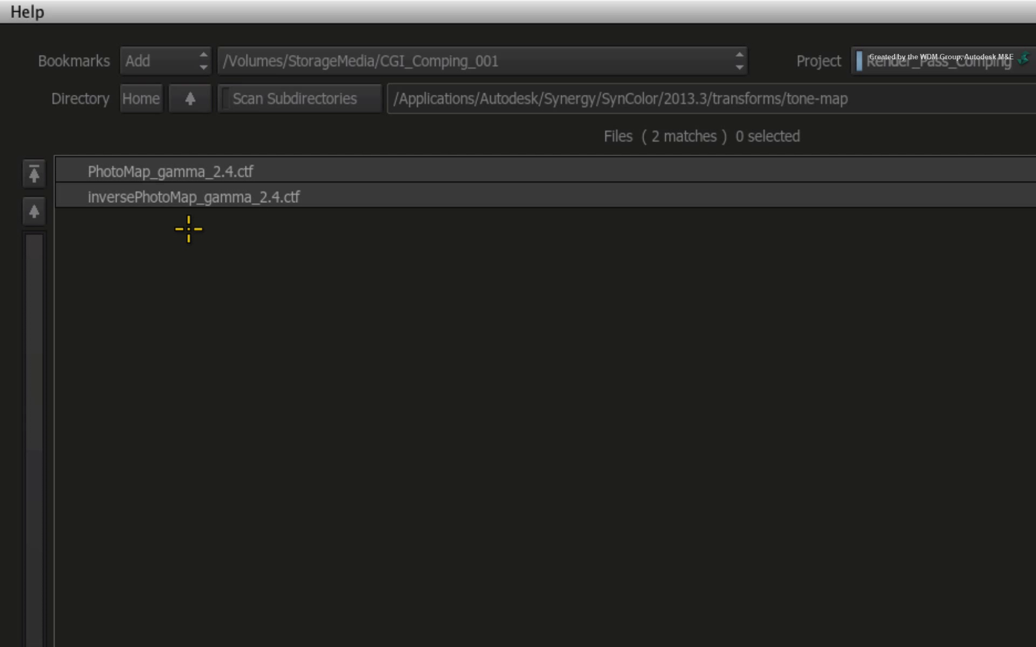
mouse_move(185, 229)
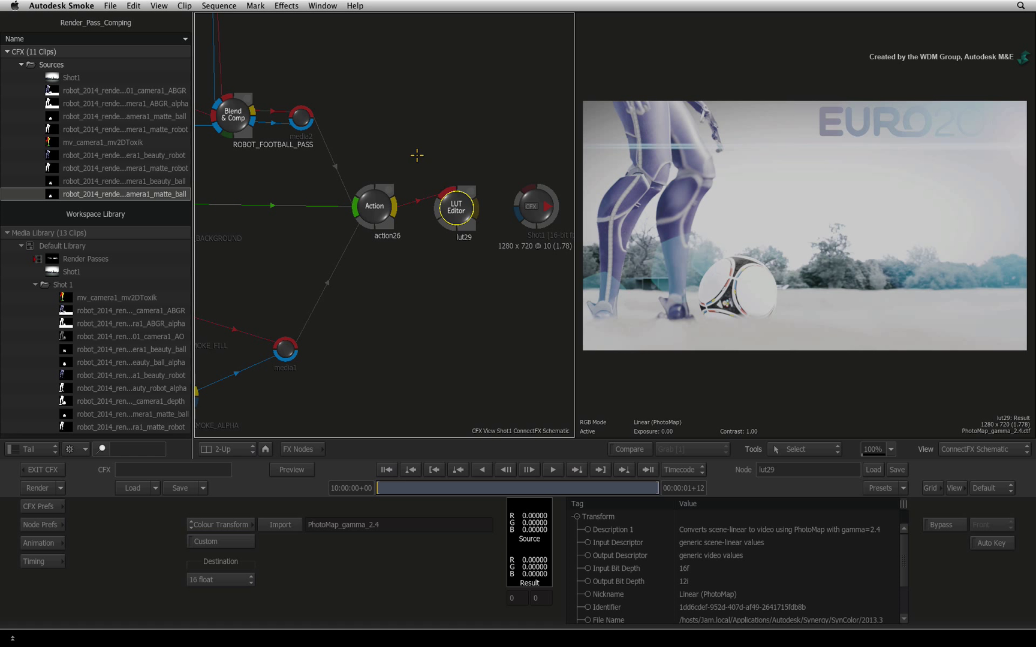
mouse_move(462, 264)
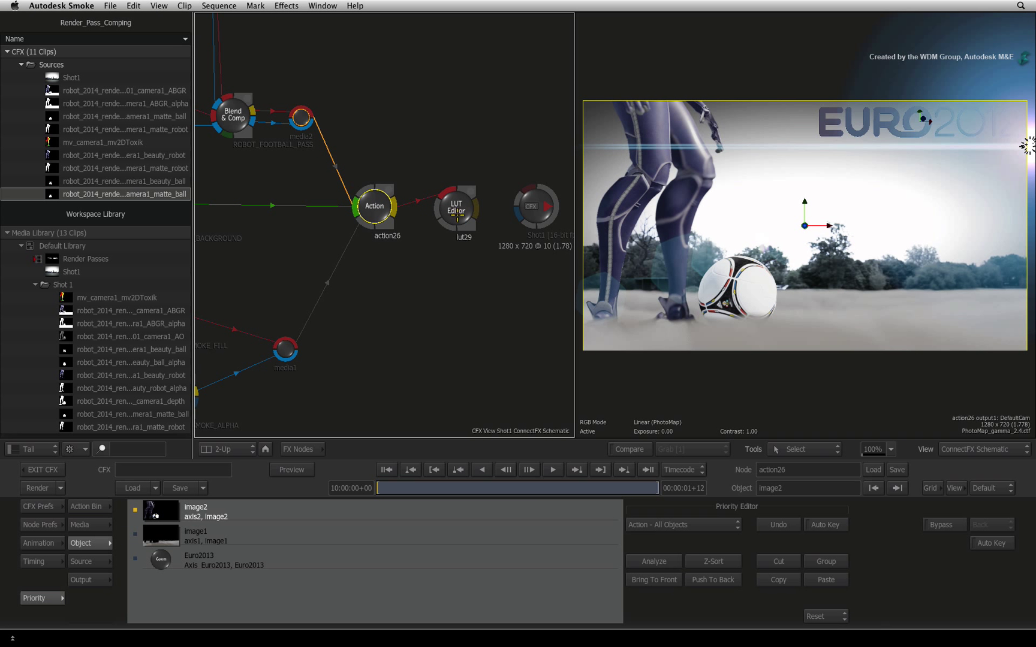
left_click(455, 209)
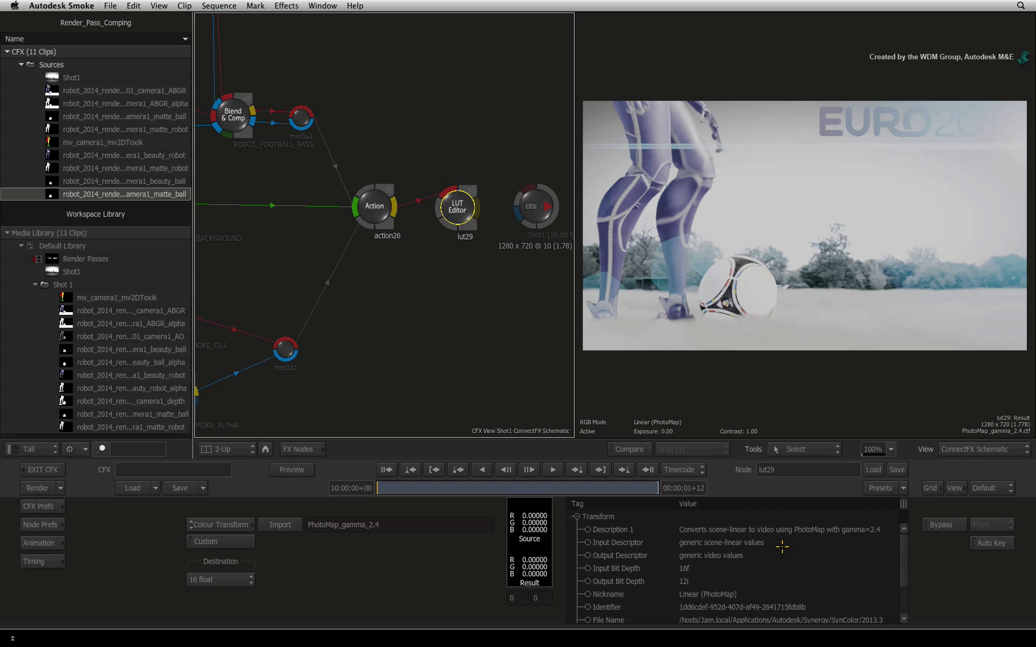
mouse_move(651, 401)
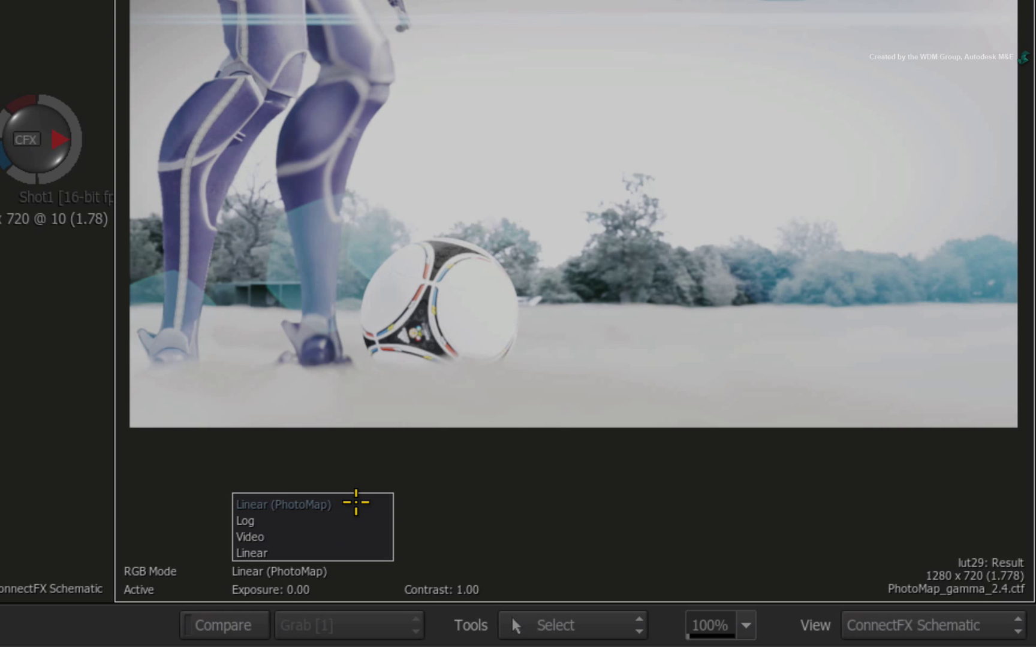
Set the viewer's RGB Mode to Video for the LUT Editor result.
left_click(250, 537)
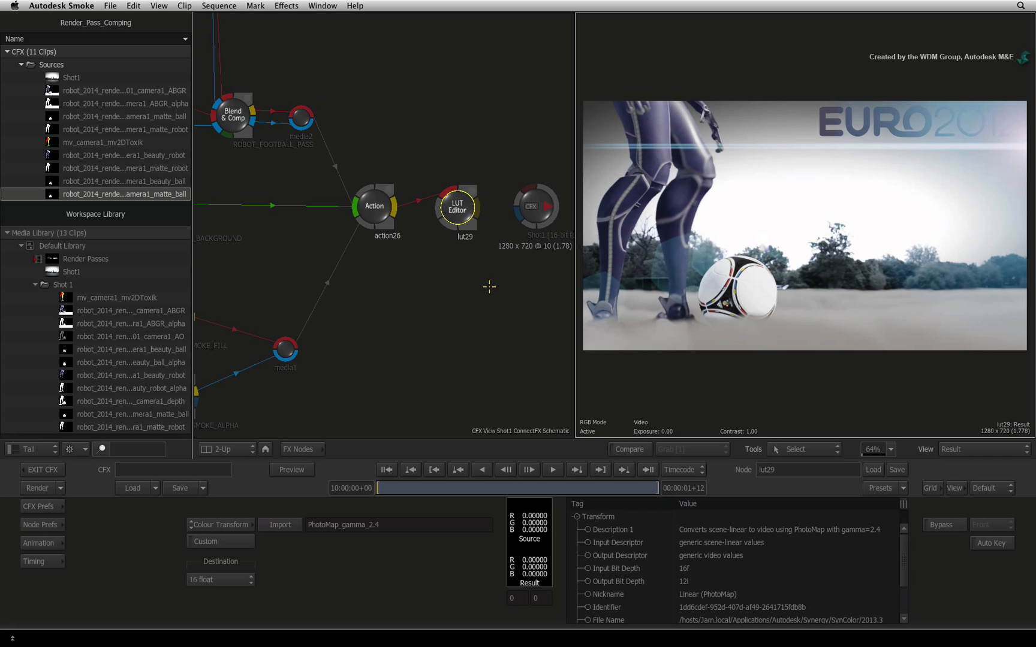
mouse_move(477, 298)
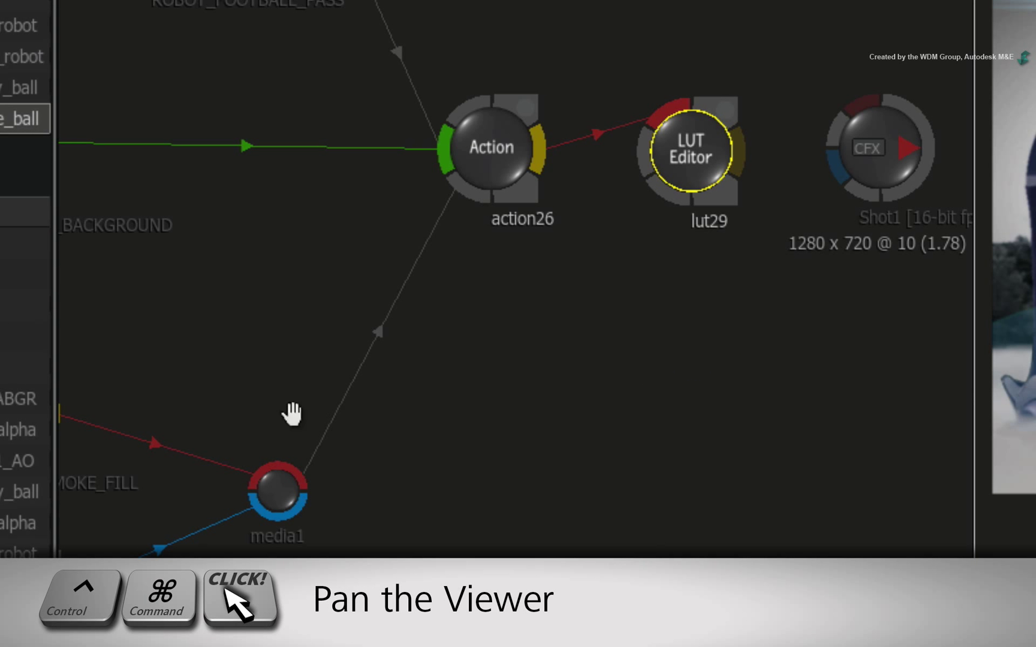
Pan the schematic to the background shot's LUT node and set the viewer to Context 1.
left_click_drag(291, 415, 458, 330)
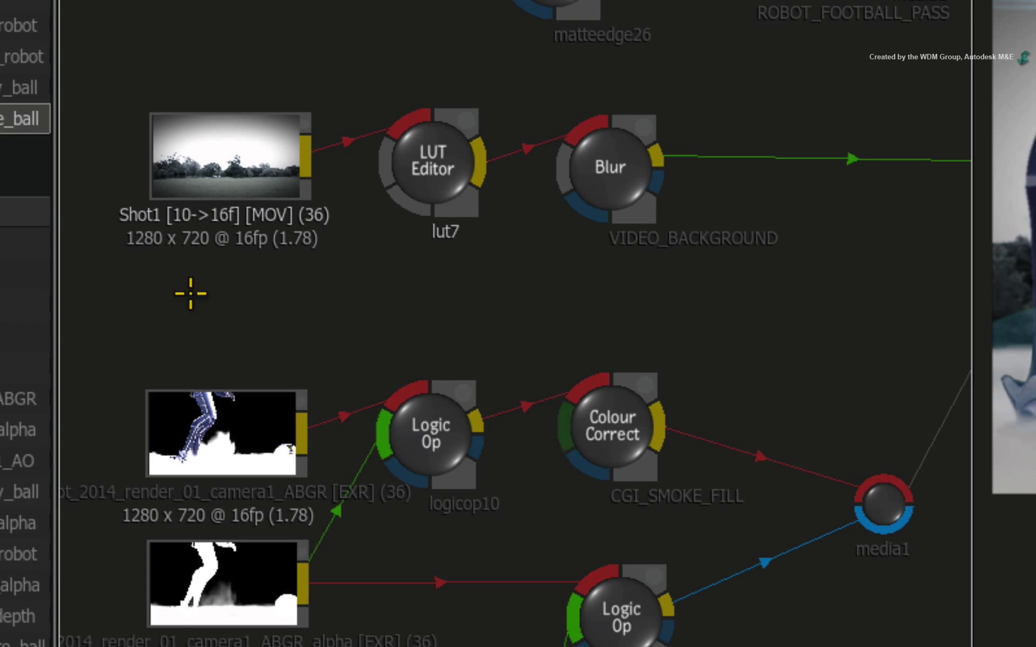
mouse_move(228, 141)
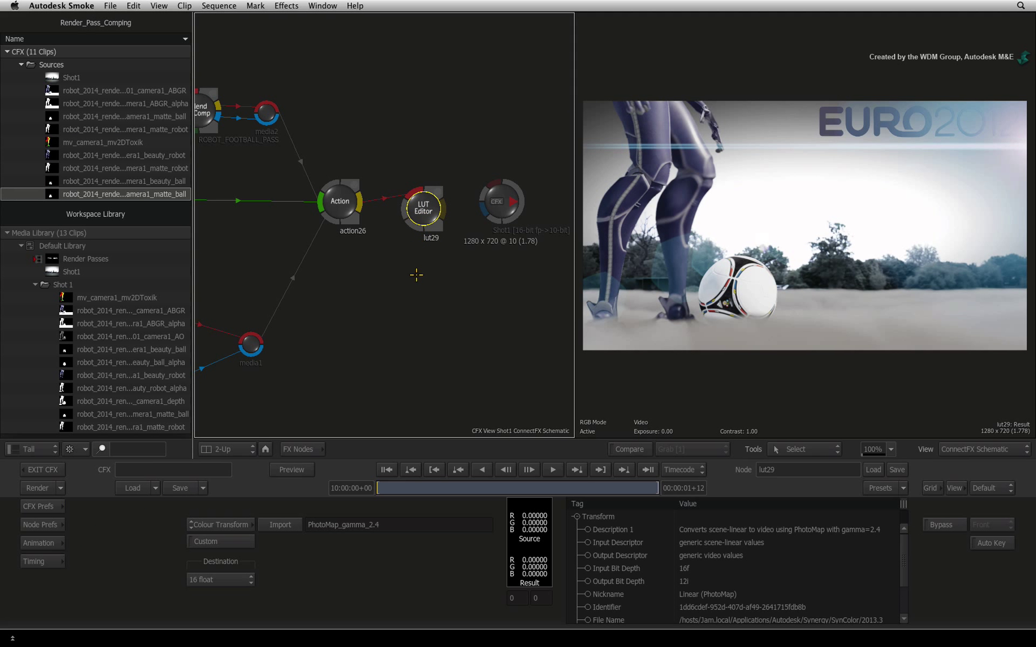
mouse_move(660, 378)
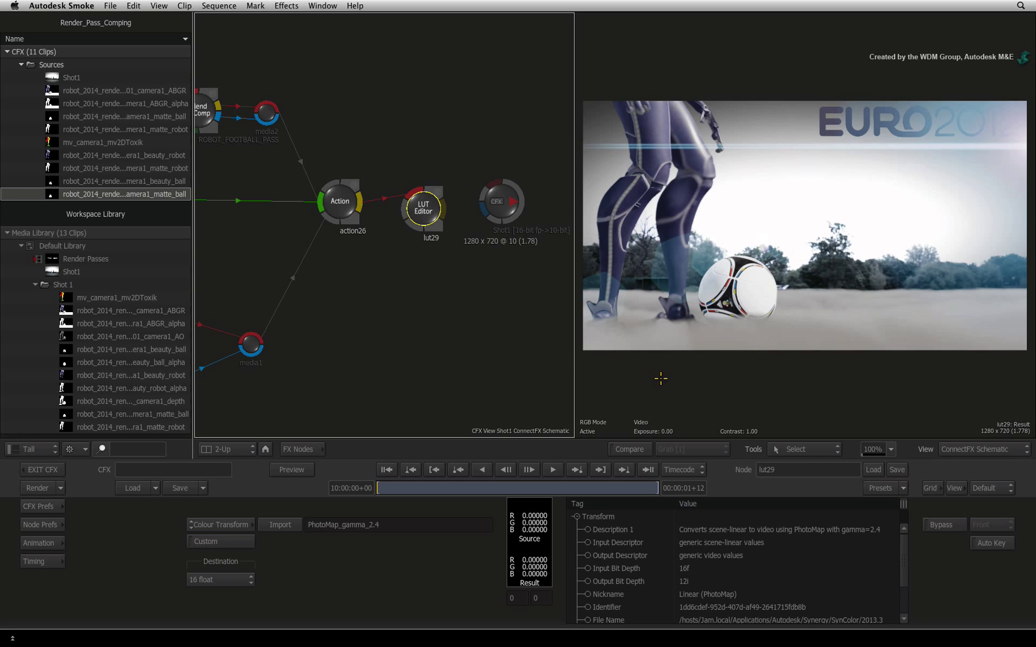
mouse_move(649, 369)
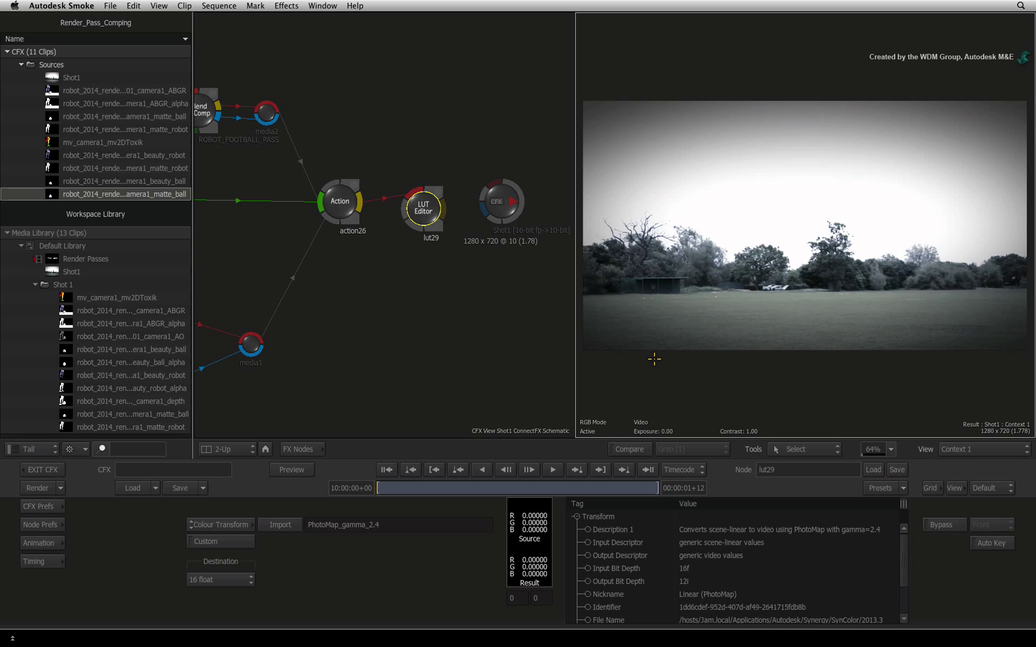
left_click(980, 449)
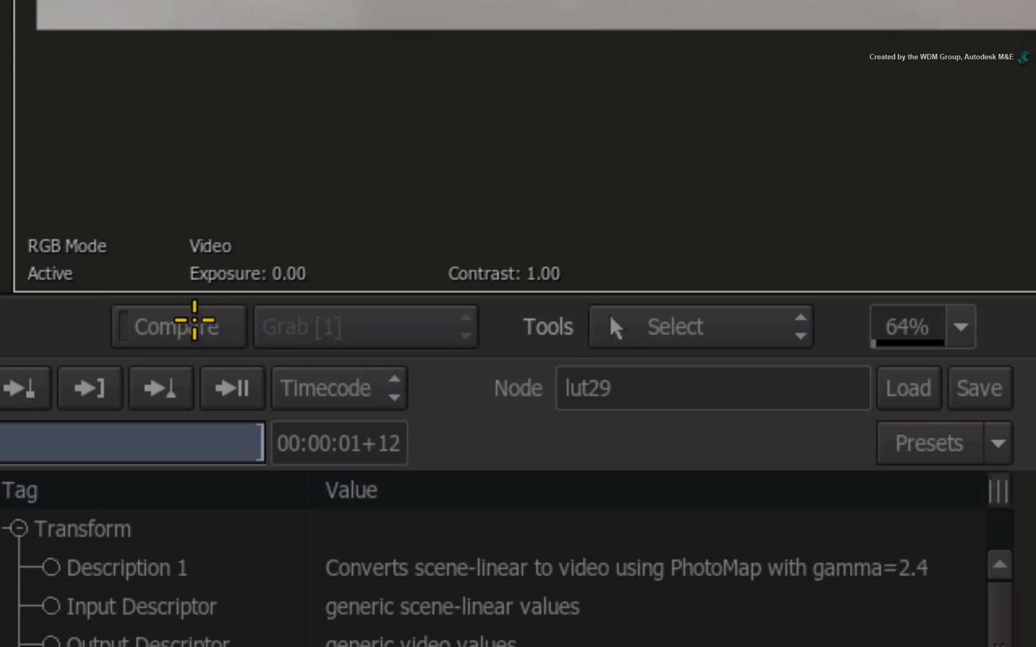
Enable Compare and wipe between the LUT Editor composite and the Context 1 background plate.
left_click(176, 326)
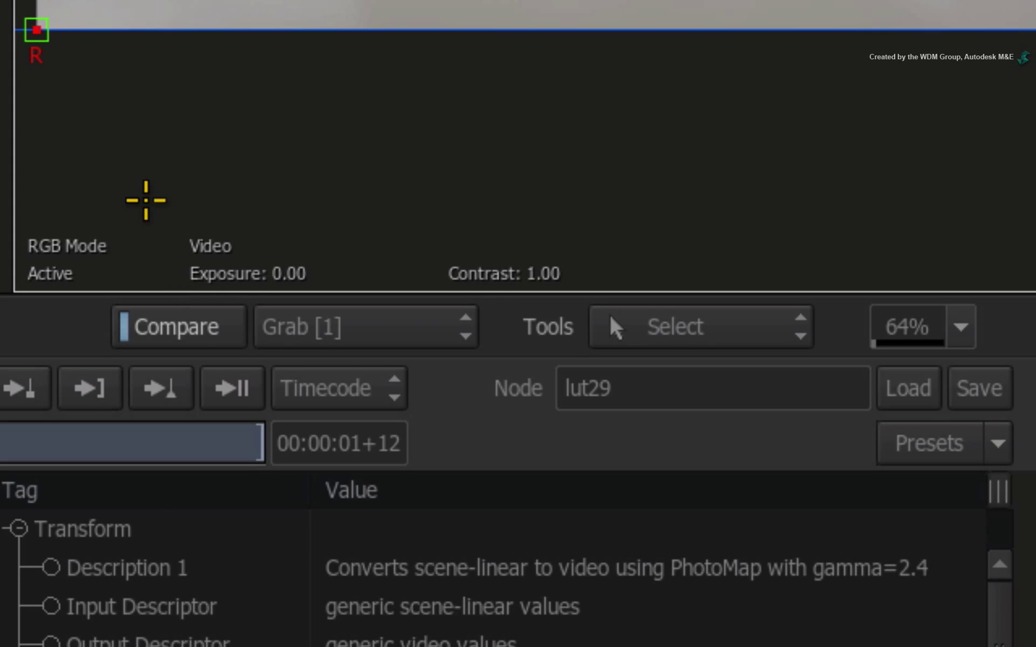
key("ctrl+b")
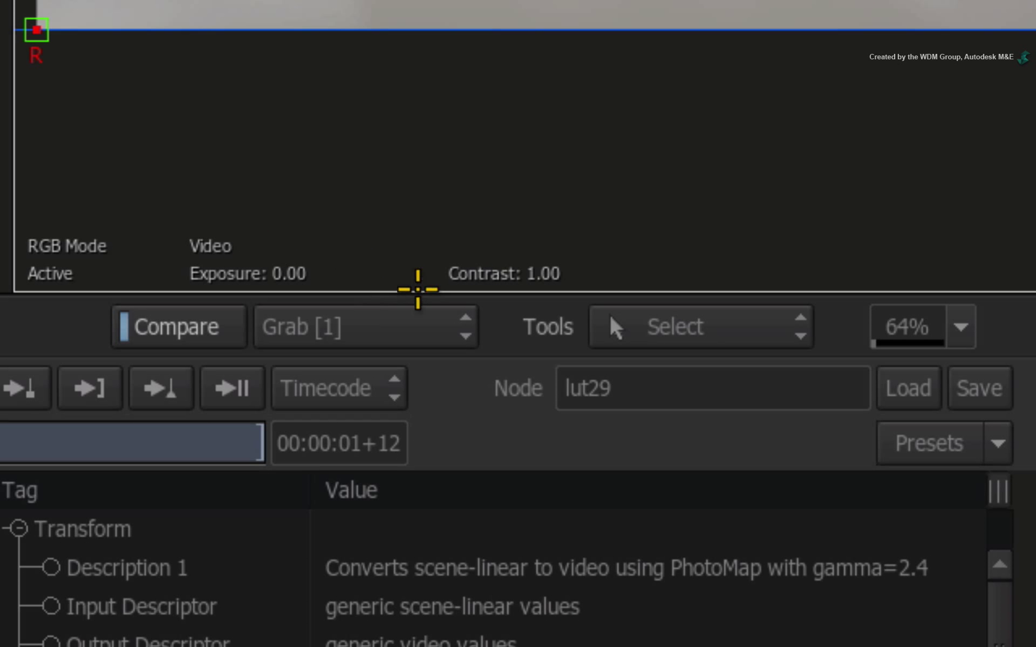
mouse_move(412, 241)
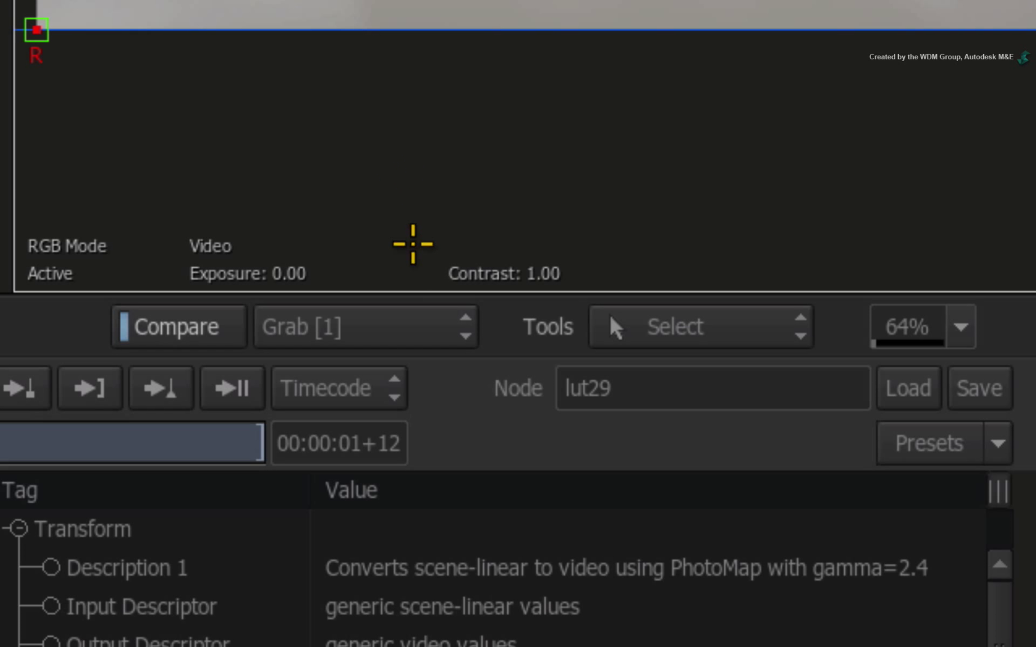
left_click(365, 326)
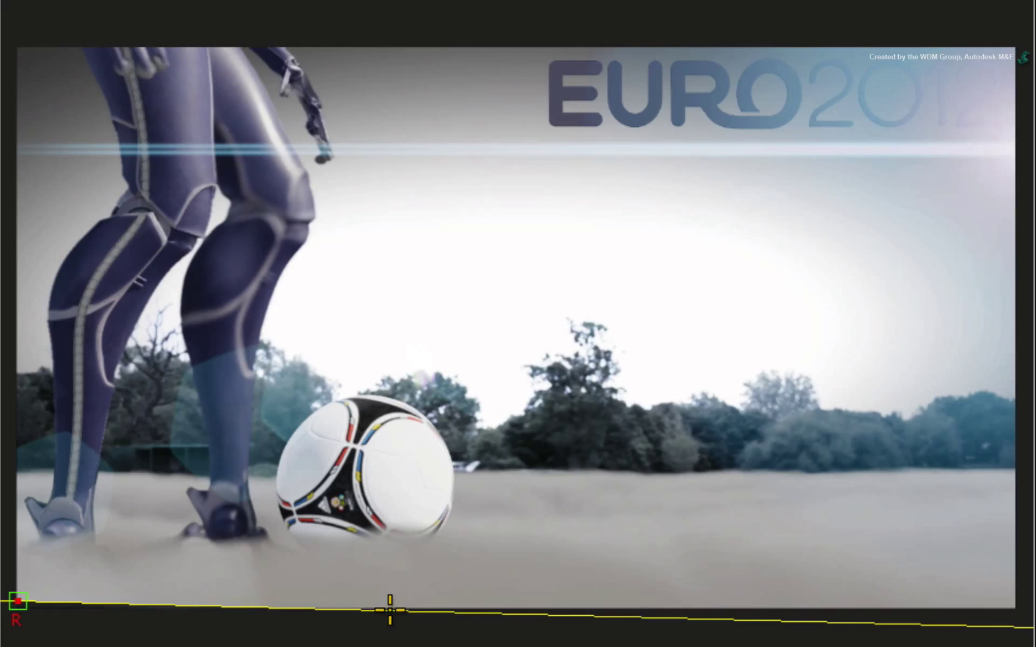
key("ctrl+b")
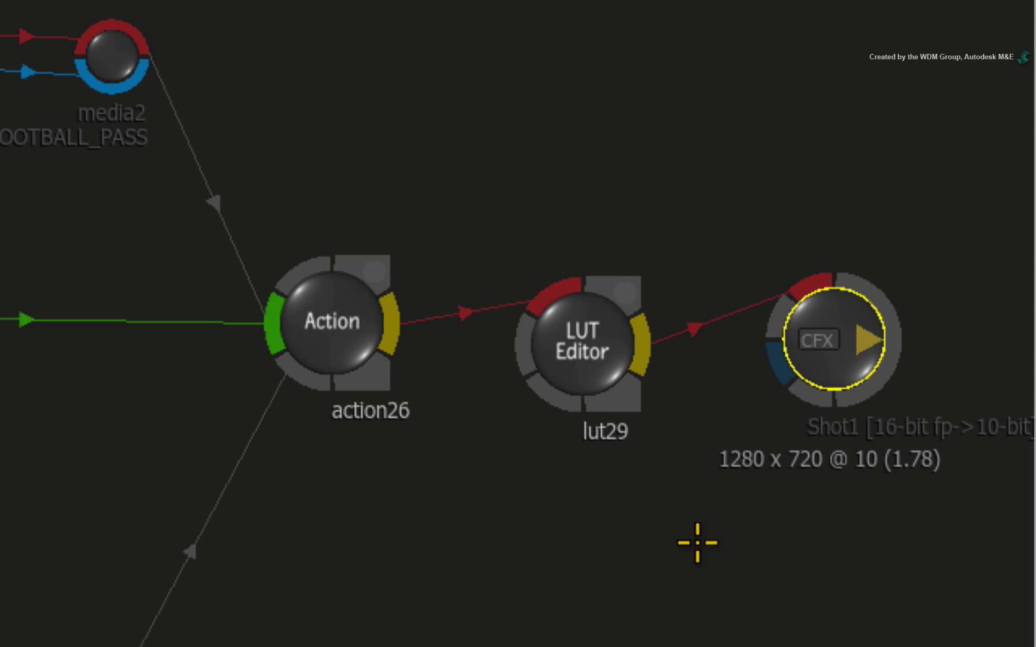
mouse_move(634, 601)
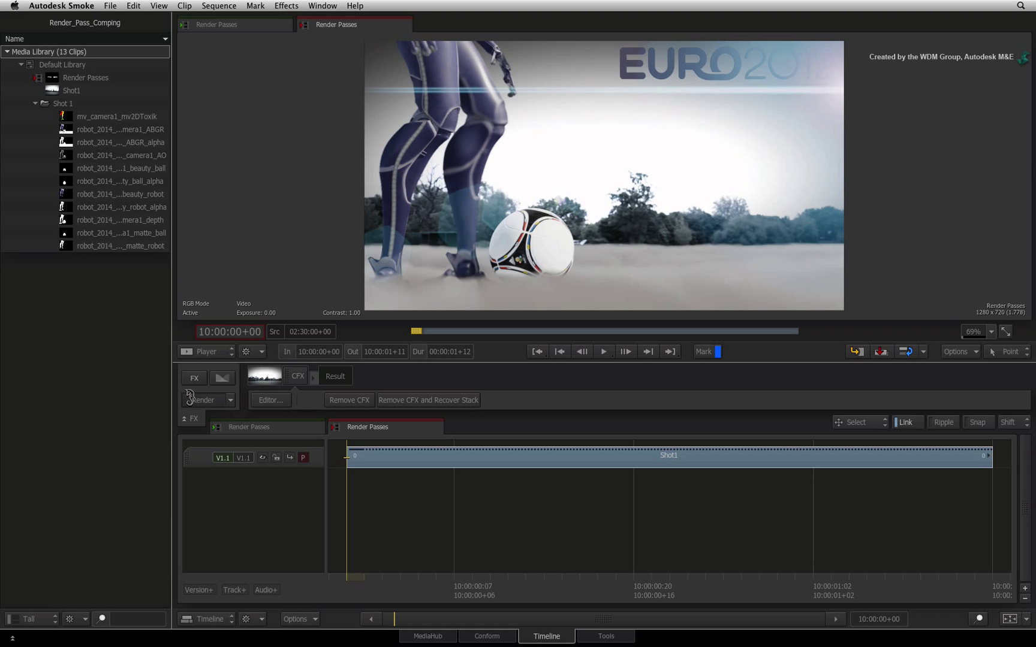
Render the CFX result onto the timeline and play the Shot1–Shot3 sequence.
left_click(201, 400)
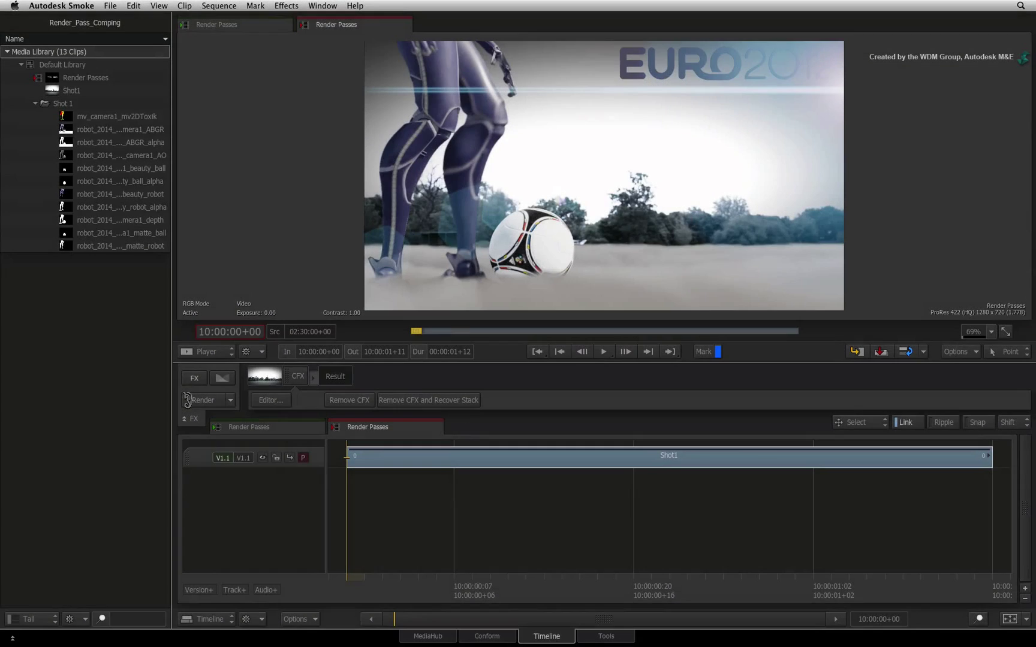
left_click(602, 350)
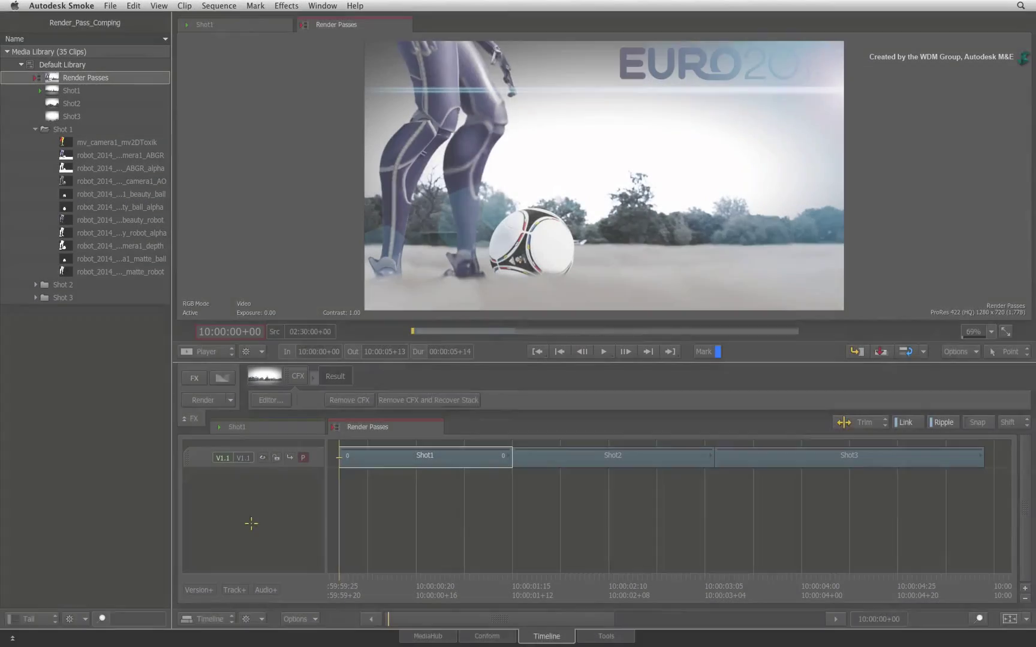
left_click(623, 351)
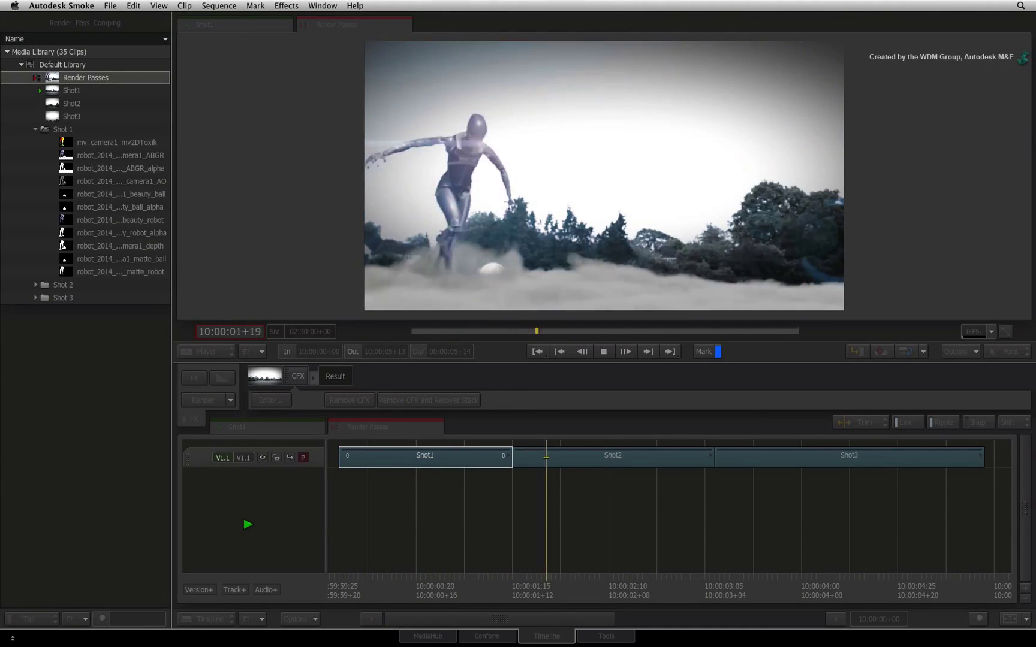